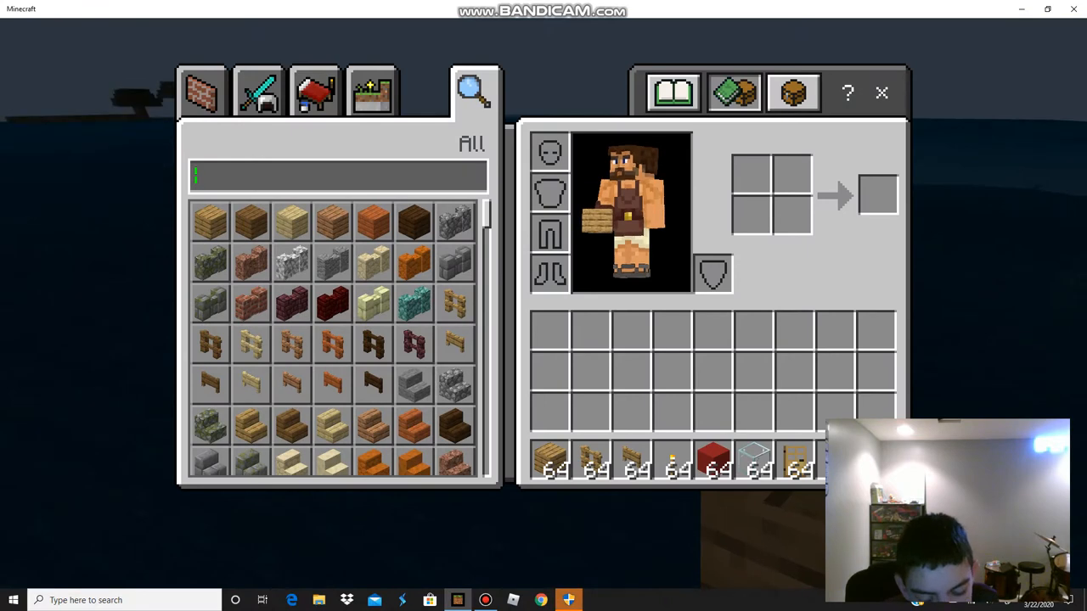
Close the creative inventory and begin typing a /setblock command in chat
{"action": "type", "text": "bla"}
{"action": "type", "text": "/setb"}
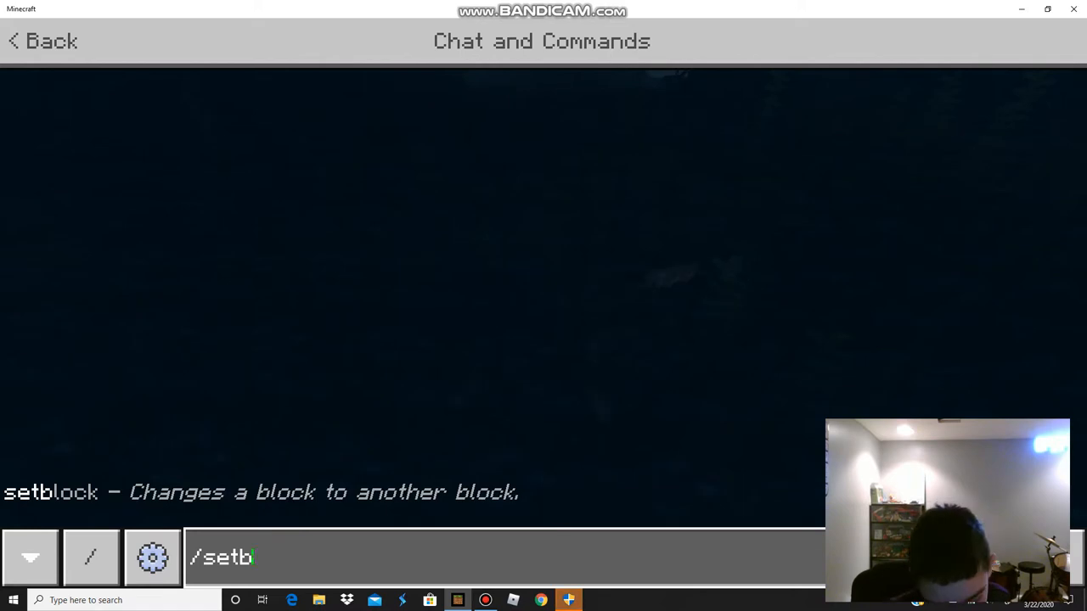
Run /setblock ~~~ wood to place a wood block at the underwater position
{"action": "type", "text": "ock ~~~"}
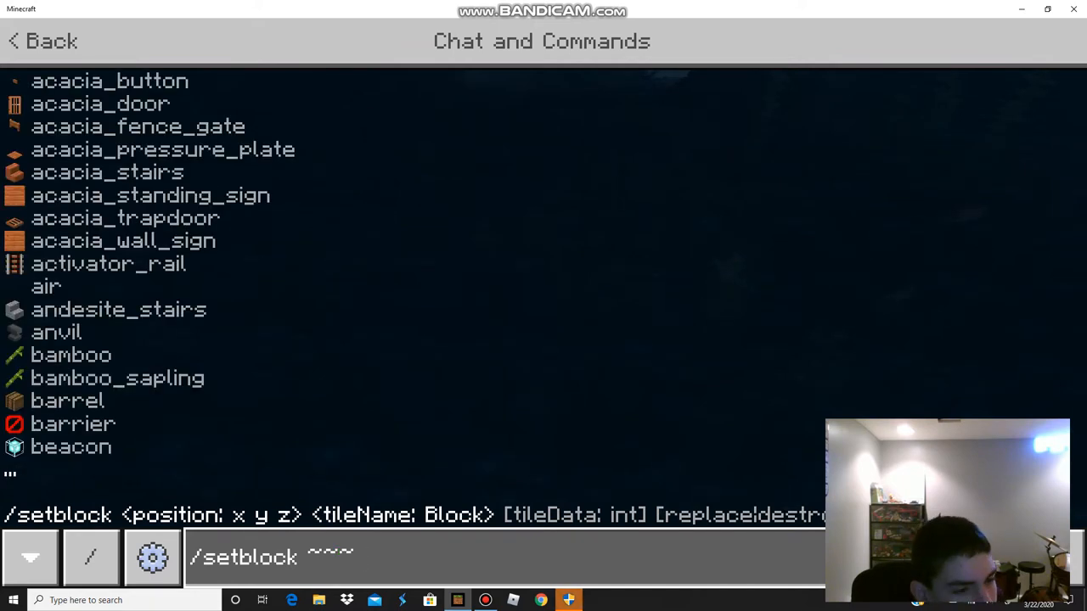
{"action": "type", "text": "woo"}
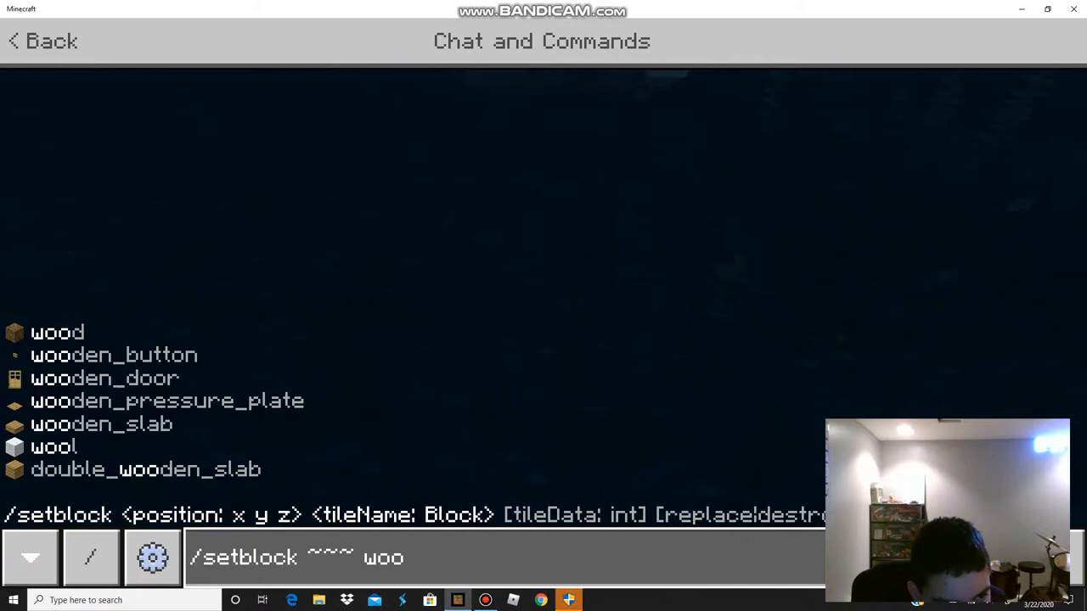
{"action": "key", "text": "enter"}
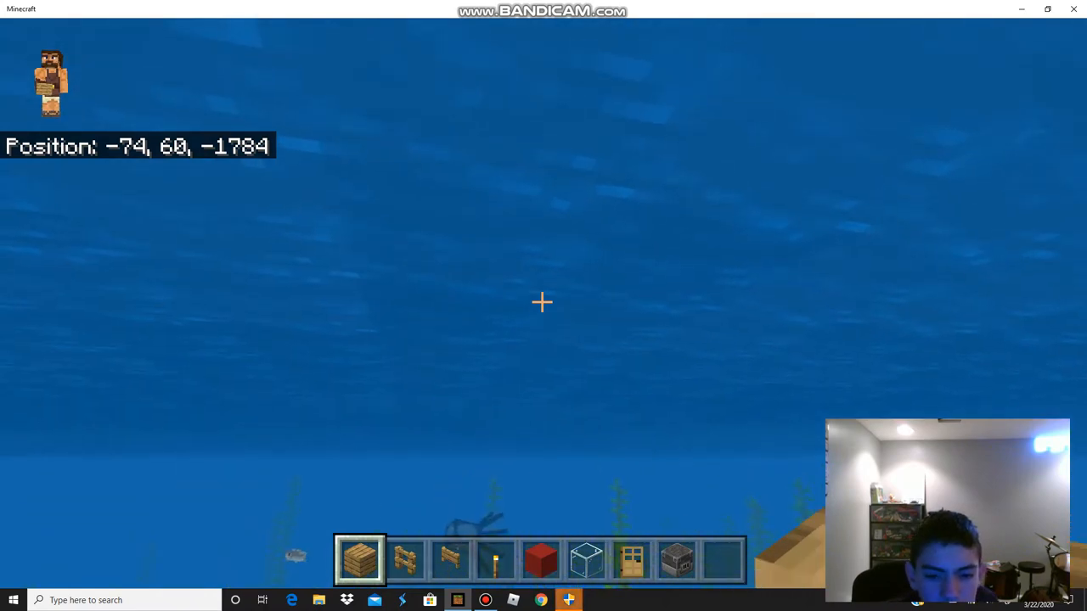
Run another /setblock ~~~ wood, then place the first stepped oak plank rows at the surface
{"action": "key", "text": "w"}
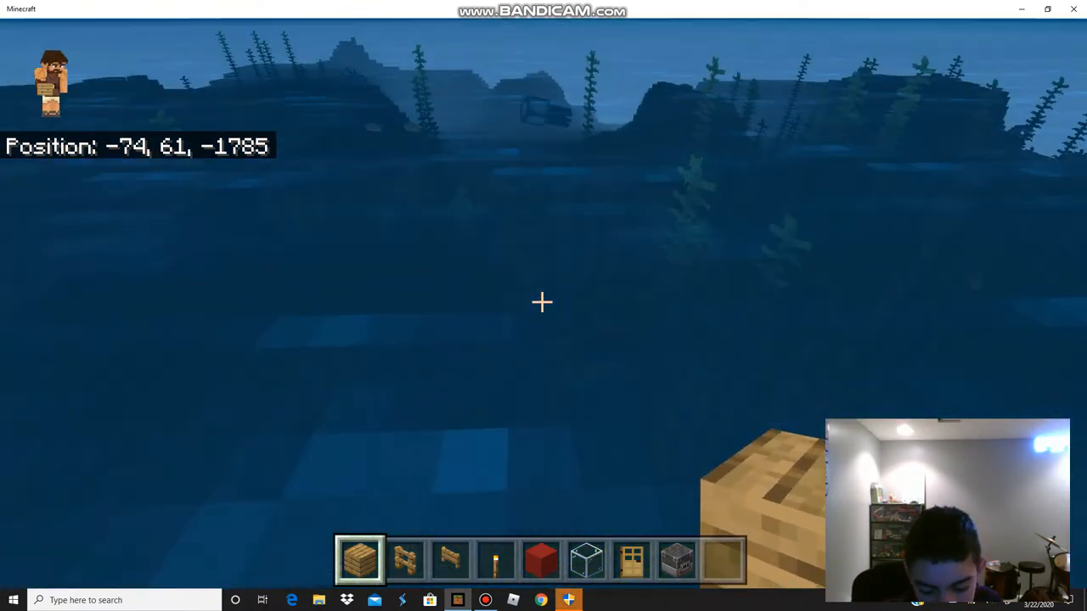
{"action": "type", "text": "/setblock"}
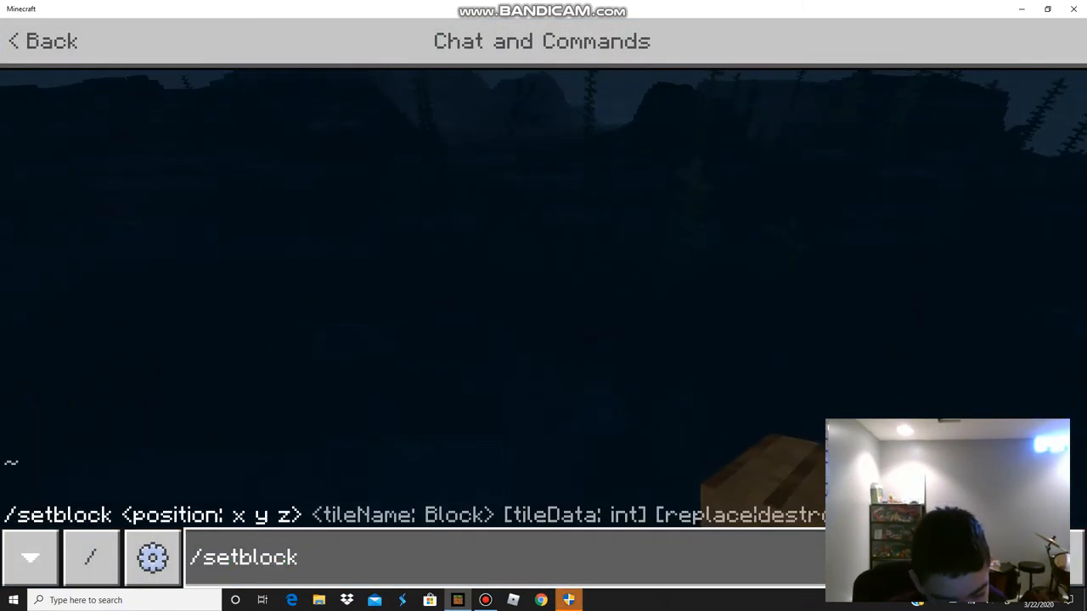
{"action": "type", "text": "~~~ w"}
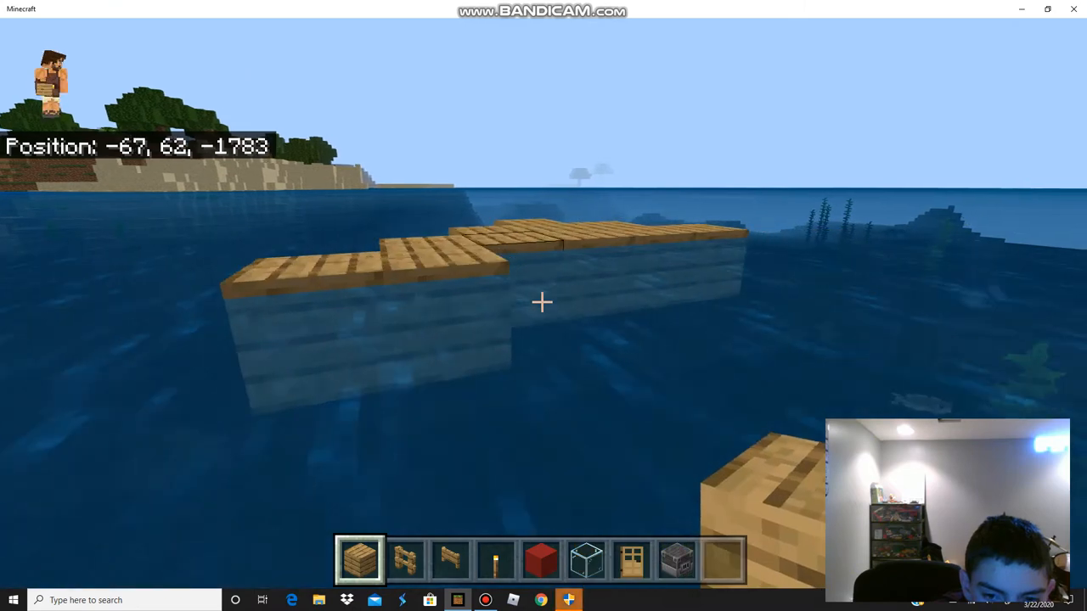
Widen the oak plank deck into a stepped, pointed bow across the water
{"action": "key", "text": "w"}
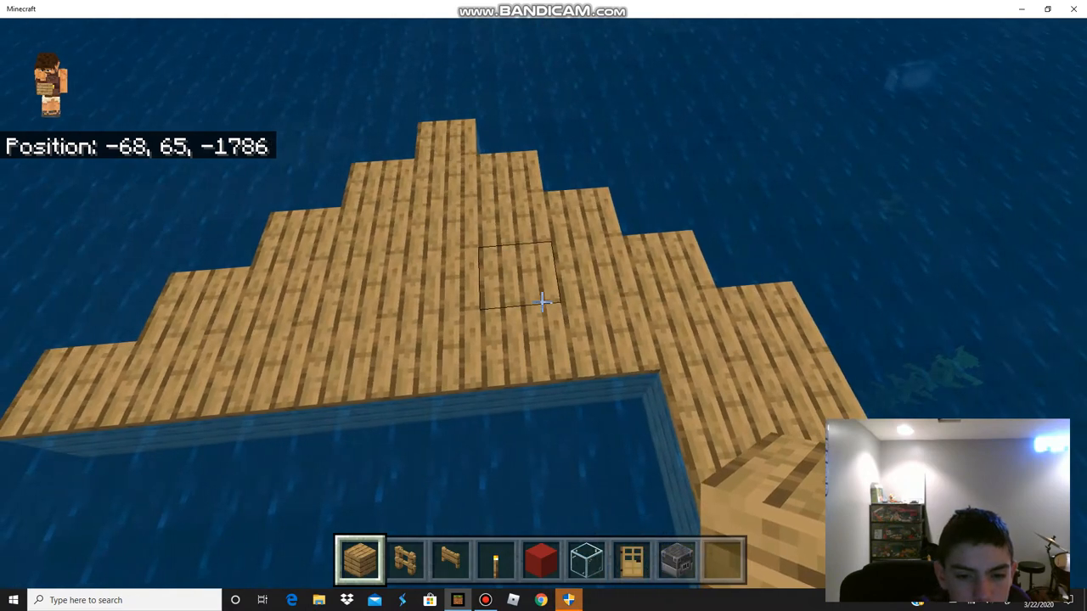
Fill out the remaining houseboat deck with oak planks from the hotbar
{"action": "key", "text": "w"}
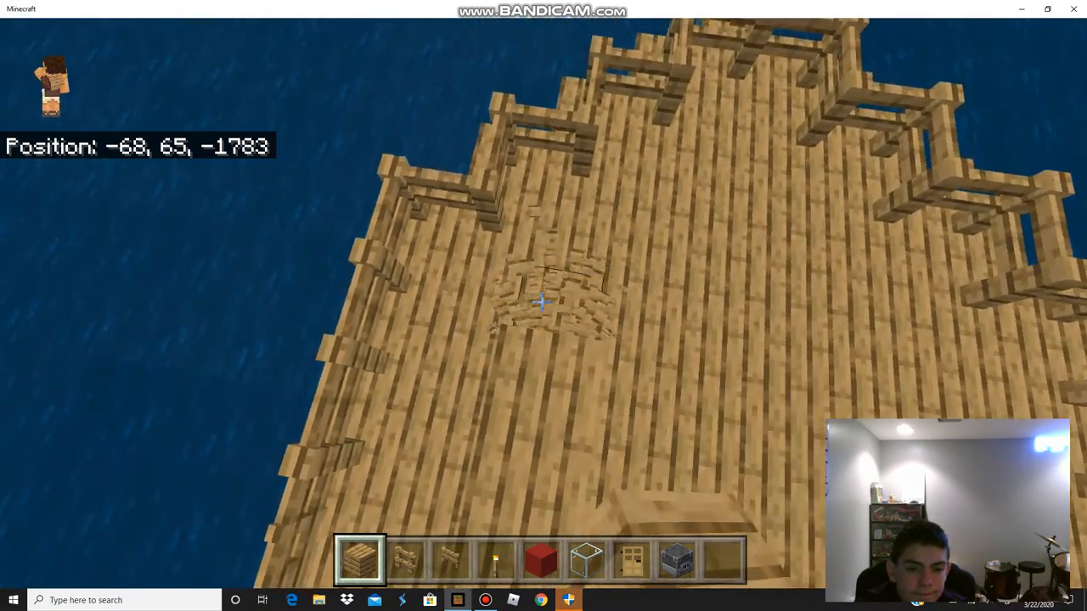
Place oak fence railings along every stepped edge of the plank deck
{"action": "key", "text": "w"}
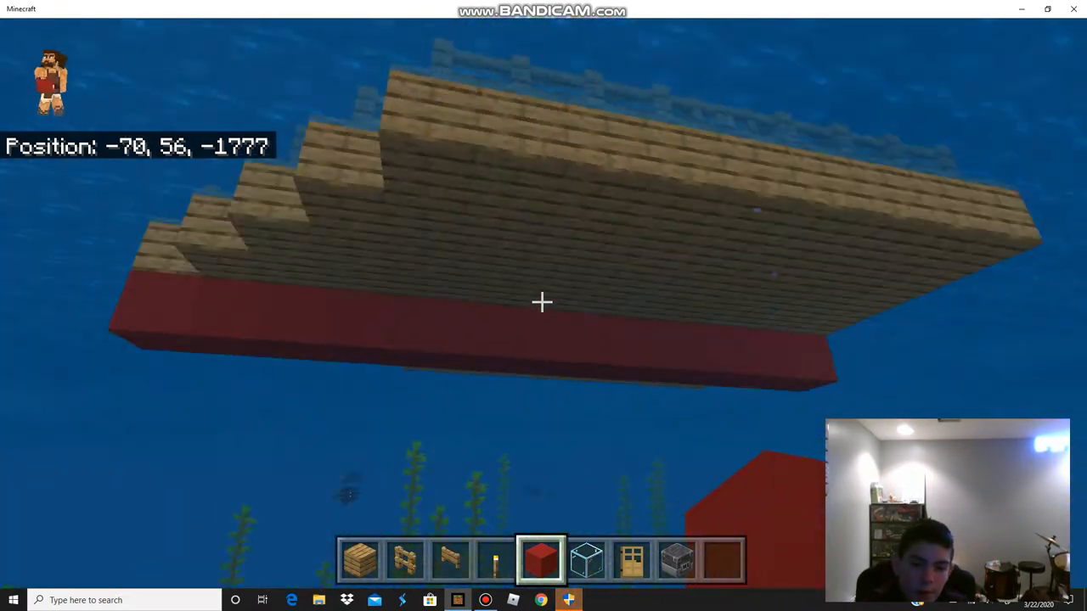
{"action": "mouse_move", "coordinate": [543, 306]}
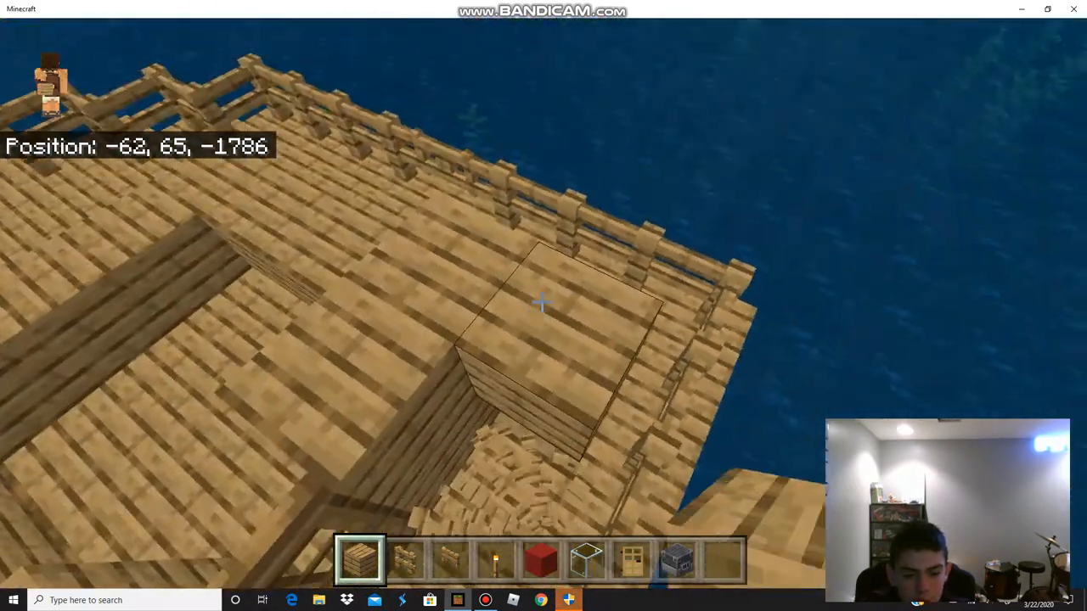
Raise an oak plank cabin with glass block windows on the deck, then pause
{"action": "key", "text": "e"}
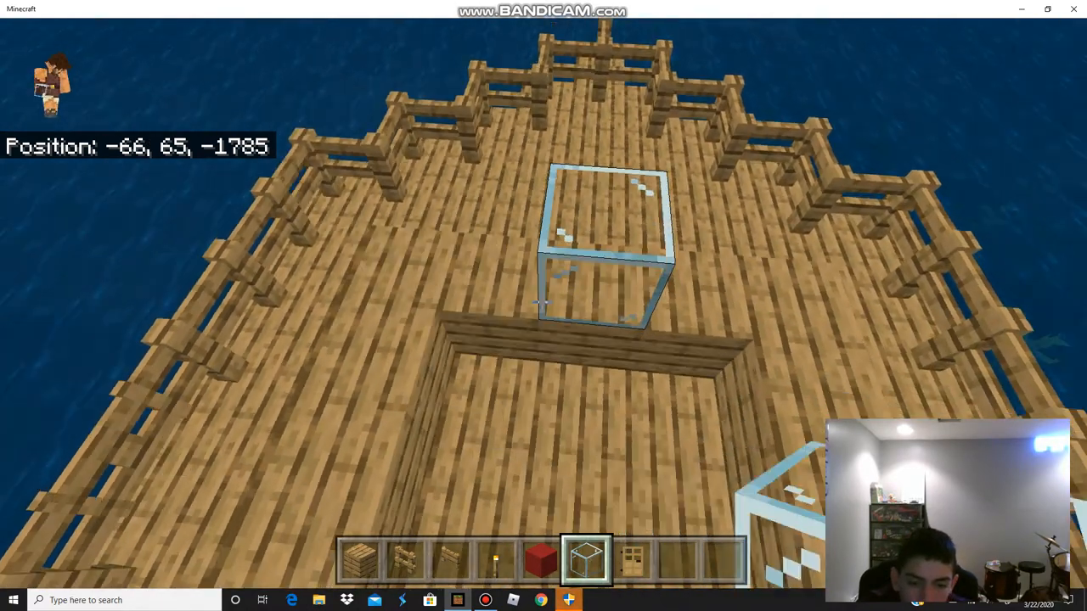
{"action": "mouse_move", "coordinate": [544, 306]}
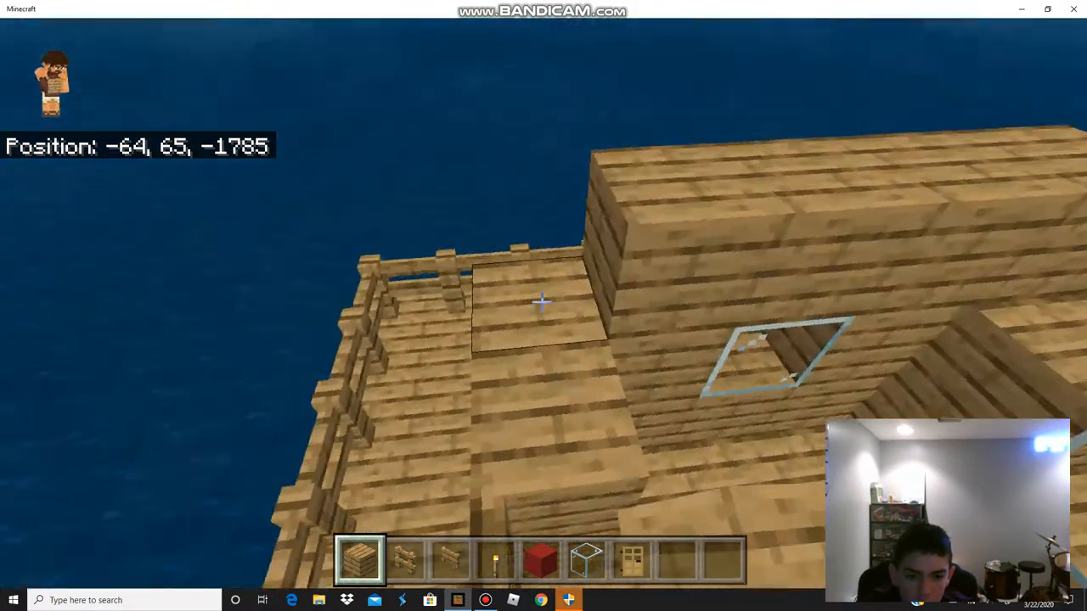
{"action": "key", "text": "w"}
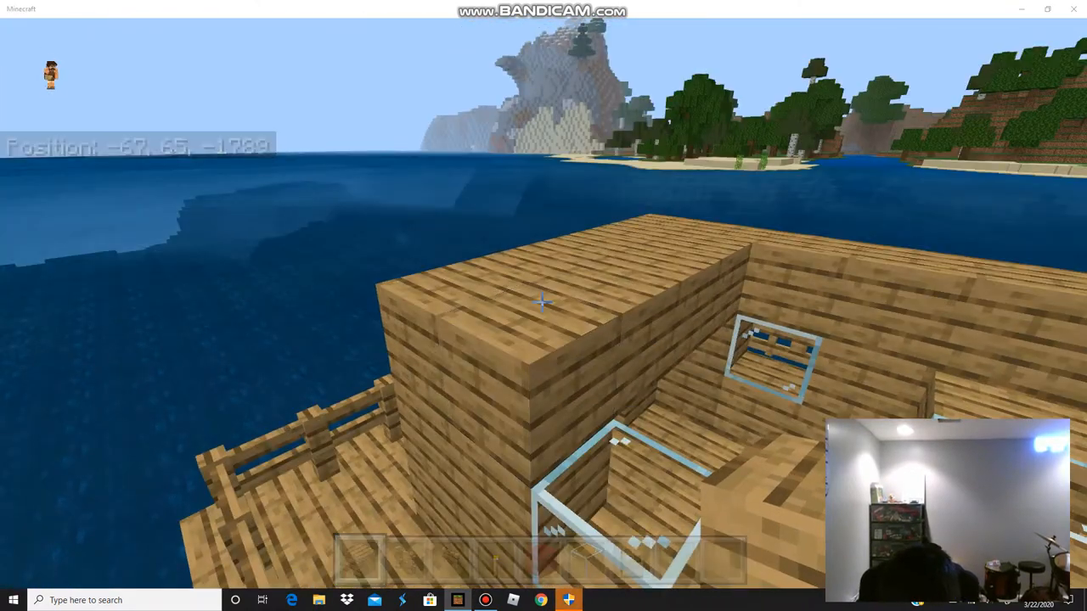
{"action": "key", "text": "Escape"}
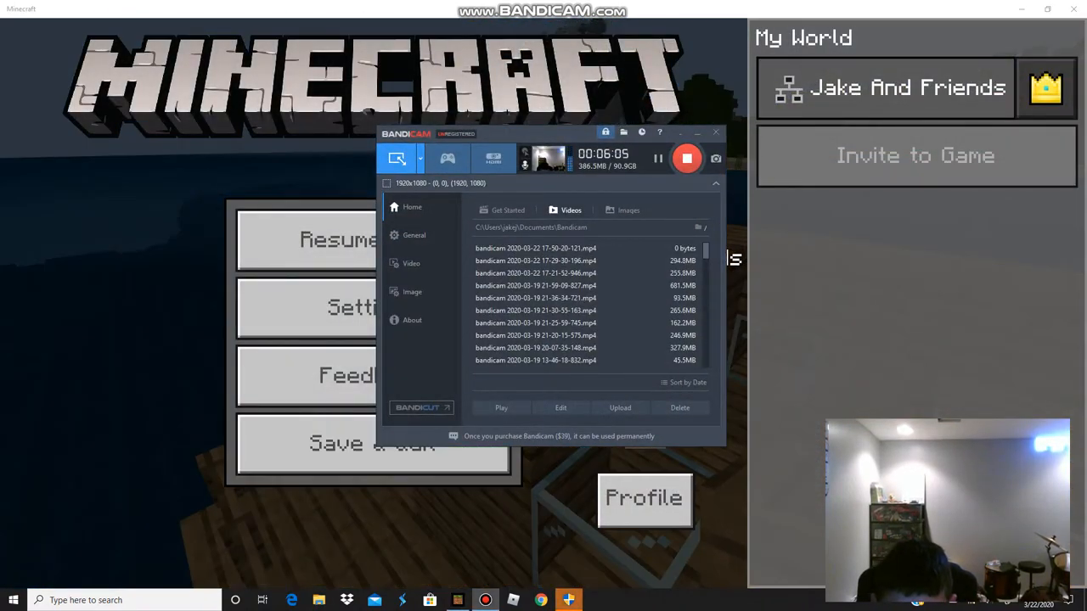
{"action": "mouse_move", "coordinate": [688, 159]}
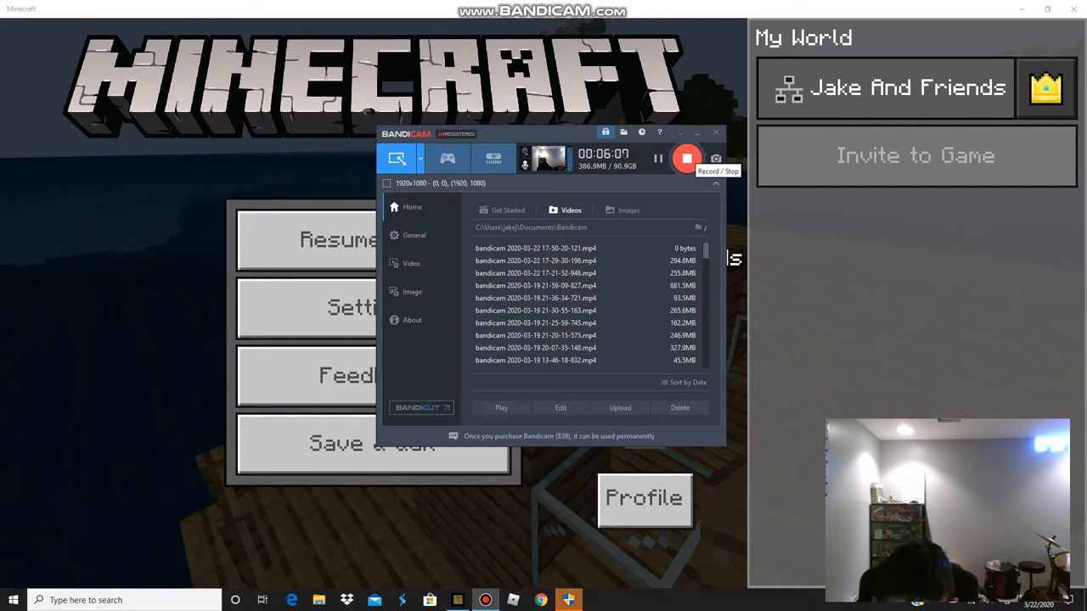